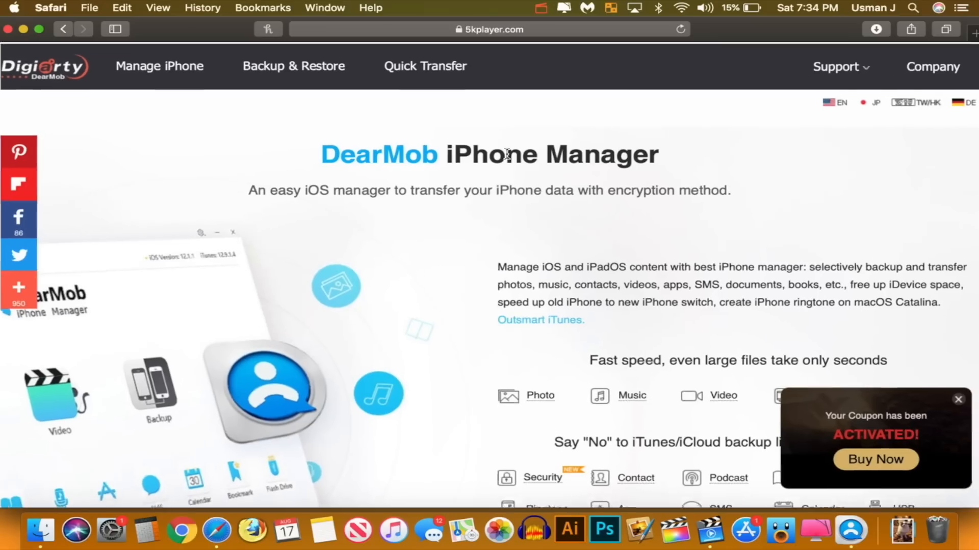
Scroll the iPhone dashboard to review device info and 180.52GB free of 256GB
scroll("down", 3)
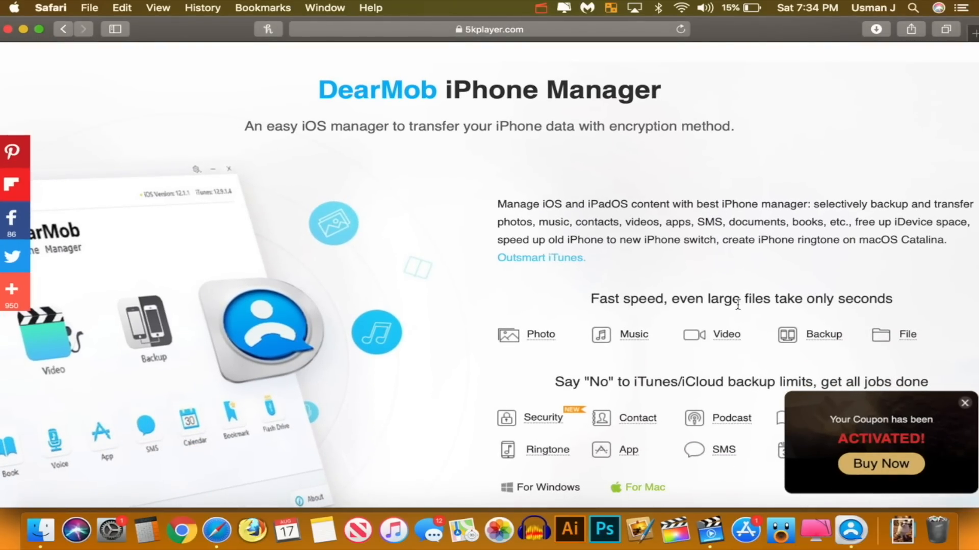
scroll("down", 3)
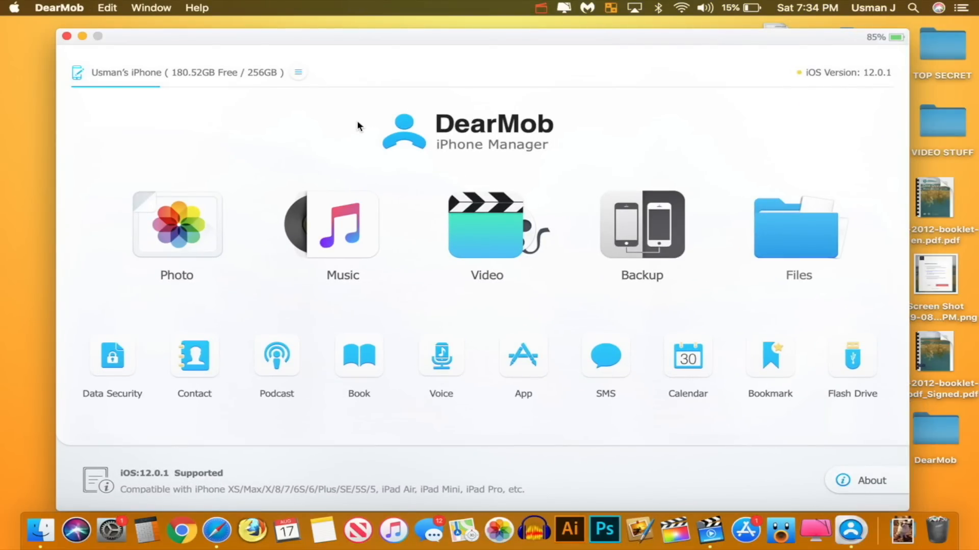
mouse_move(311, 52)
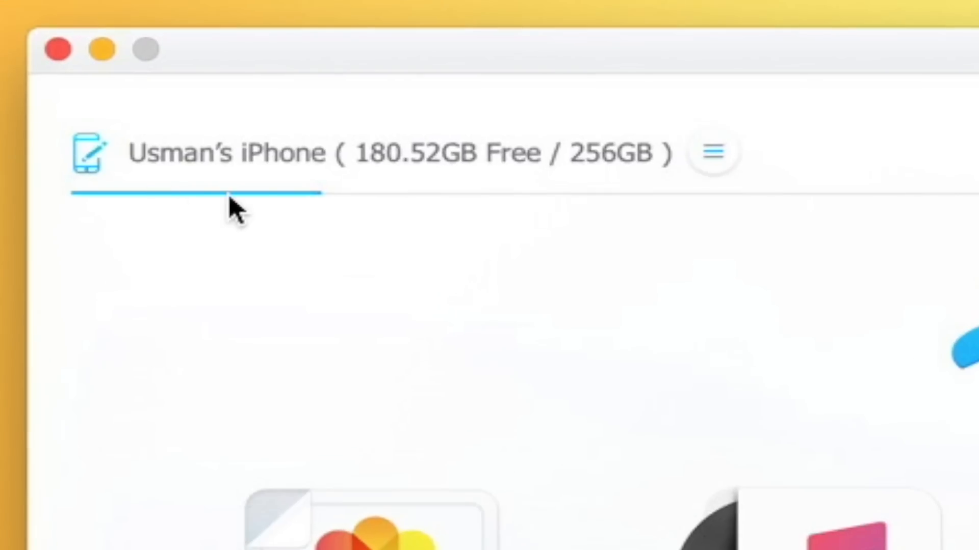
mouse_move(384, 181)
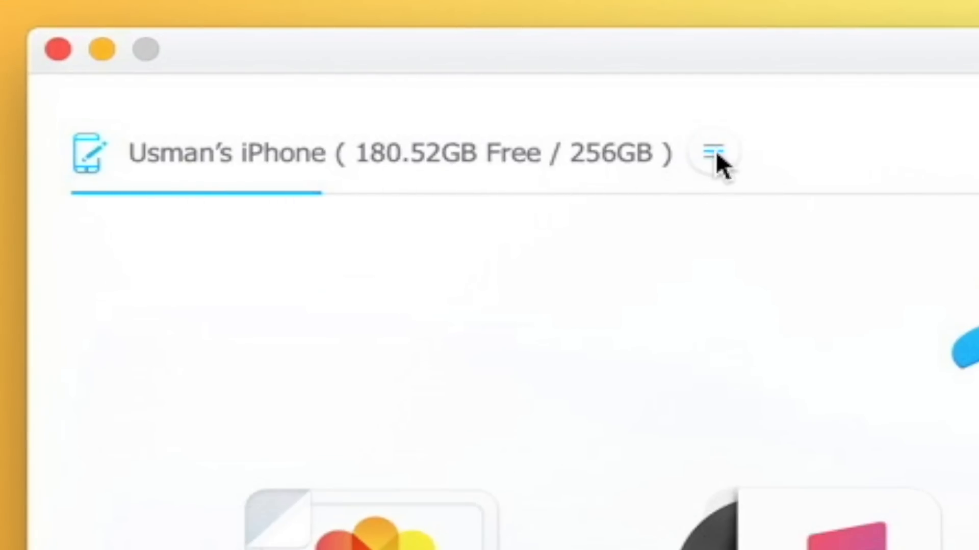
left_click(712, 153)
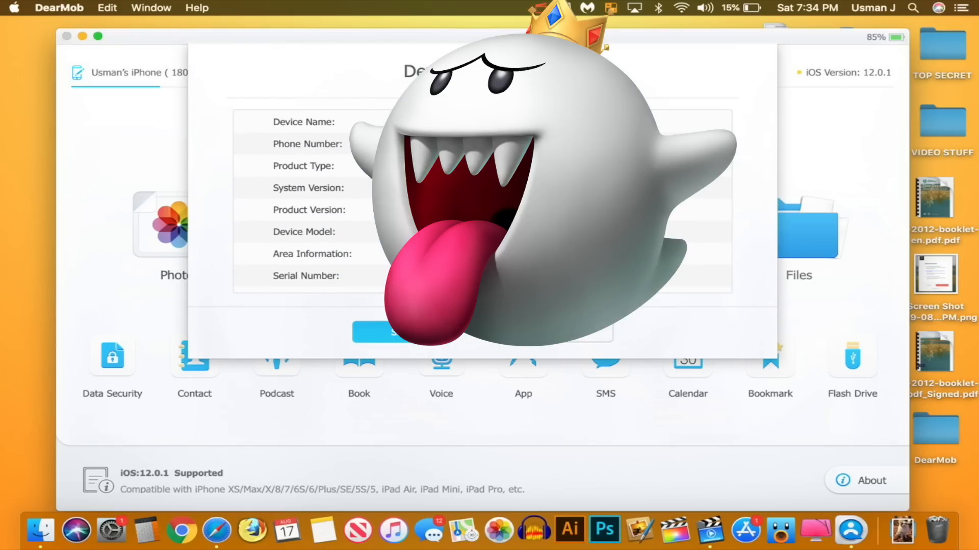
mouse_move(331, 243)
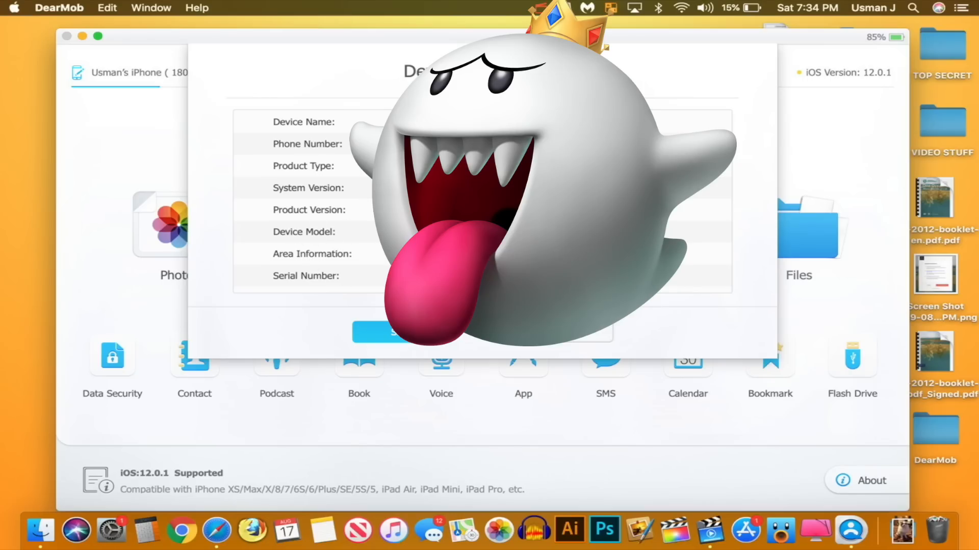
scroll("down", 3)
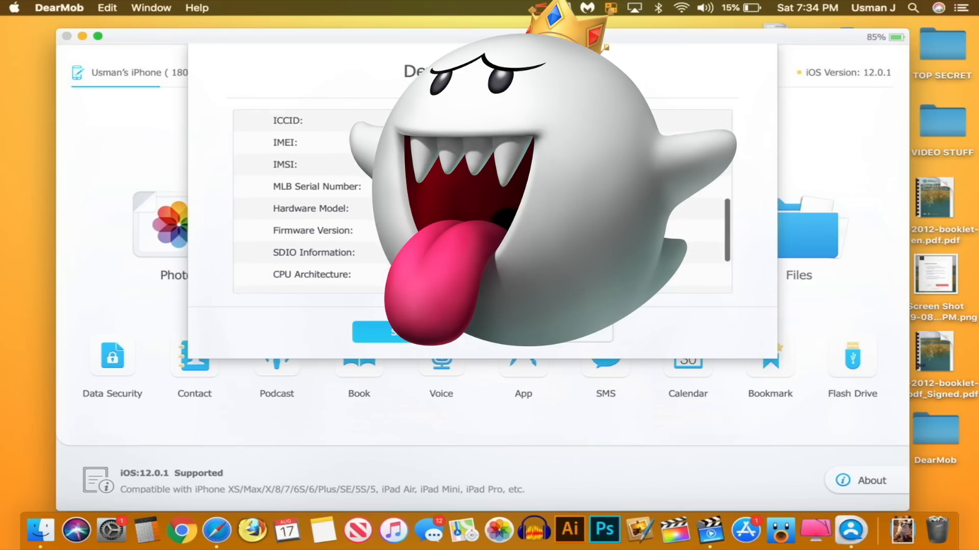
scroll("down", 3)
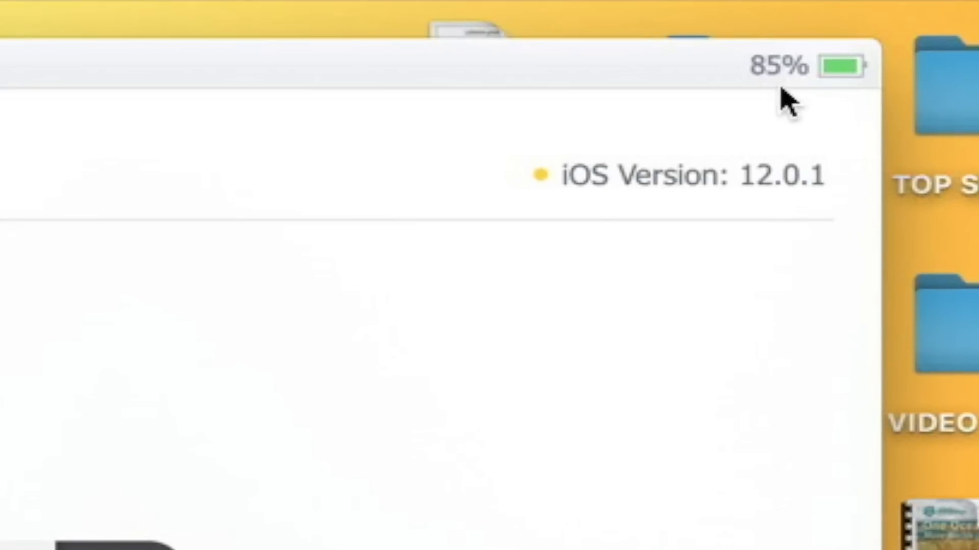
mouse_move(709, 169)
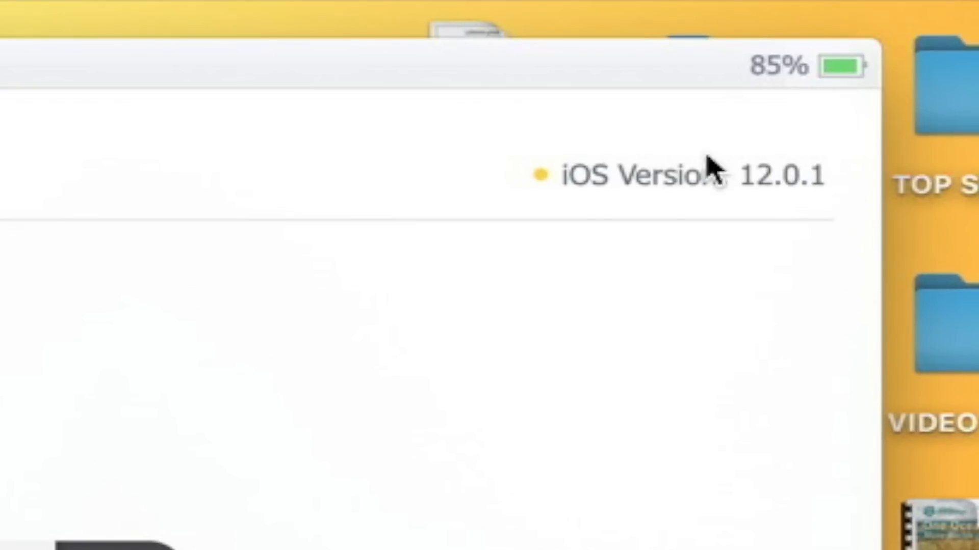
mouse_move(659, 225)
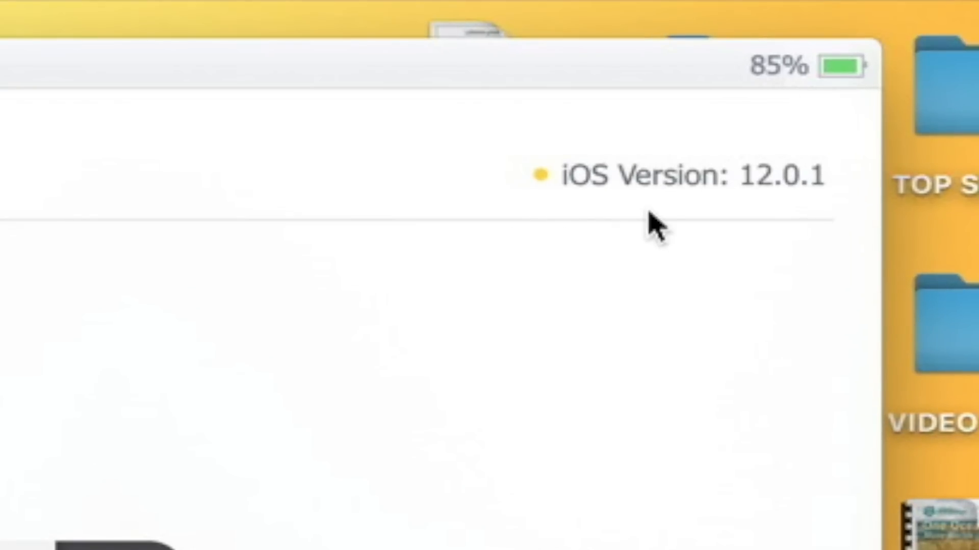
mouse_move(151, 375)
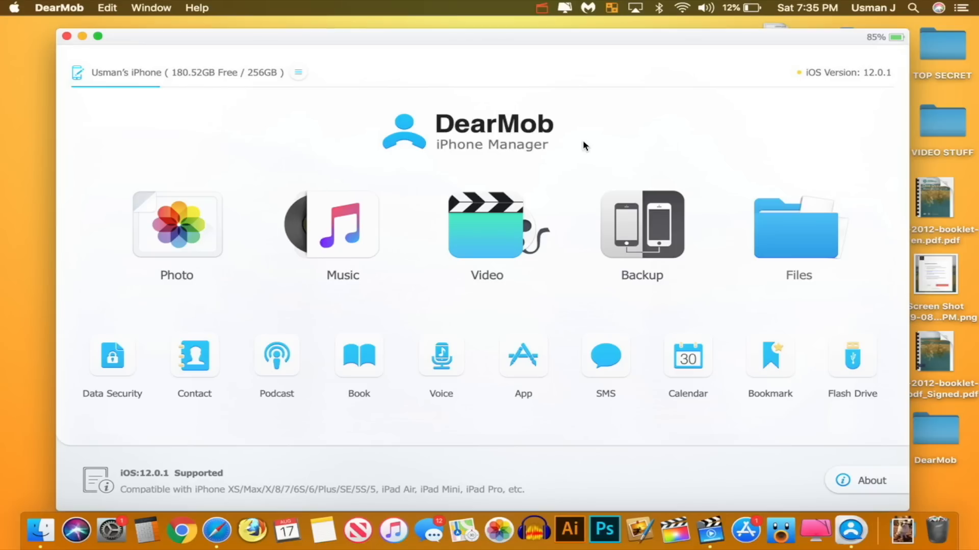
mouse_move(364, 178)
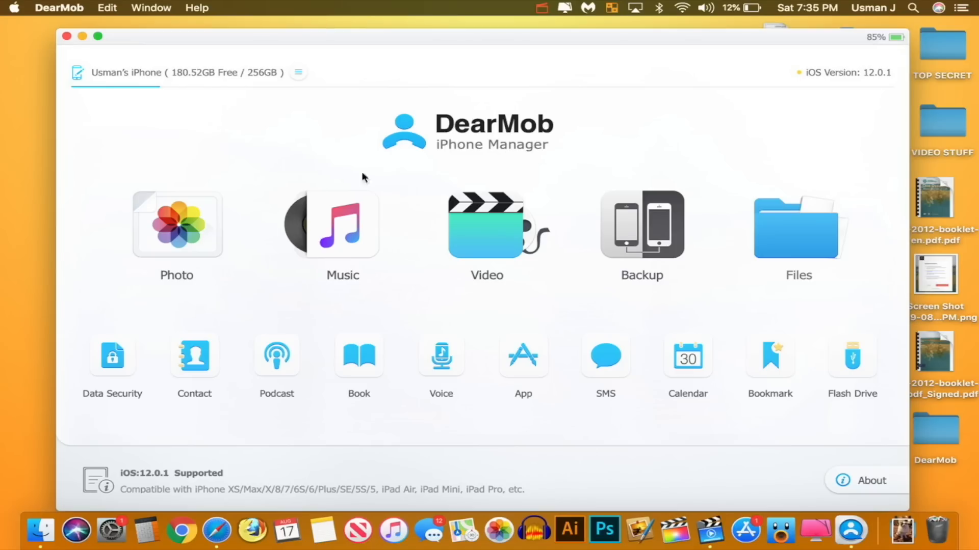
mouse_move(262, 158)
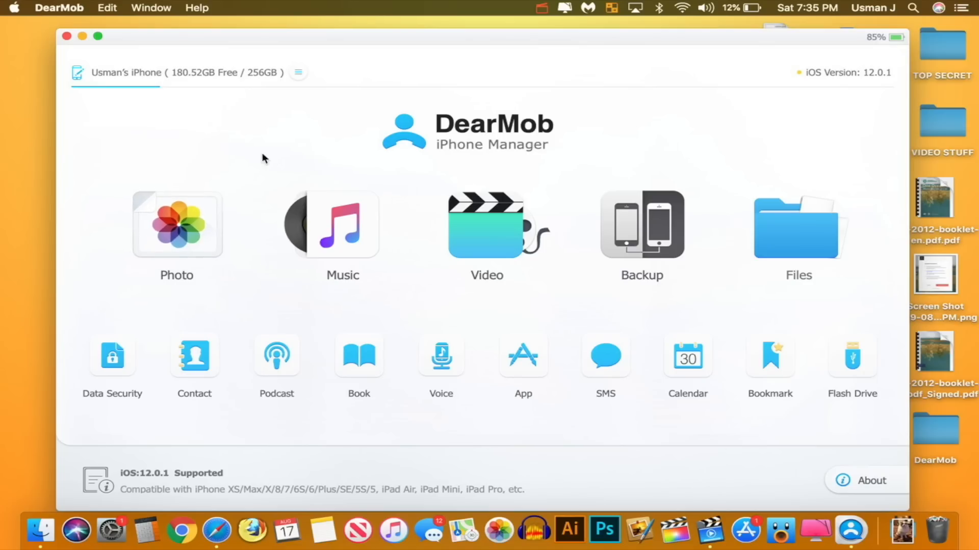
Open the Camera Roll library and pick the lake landscape and lakeside person photos
left_click(177, 225)
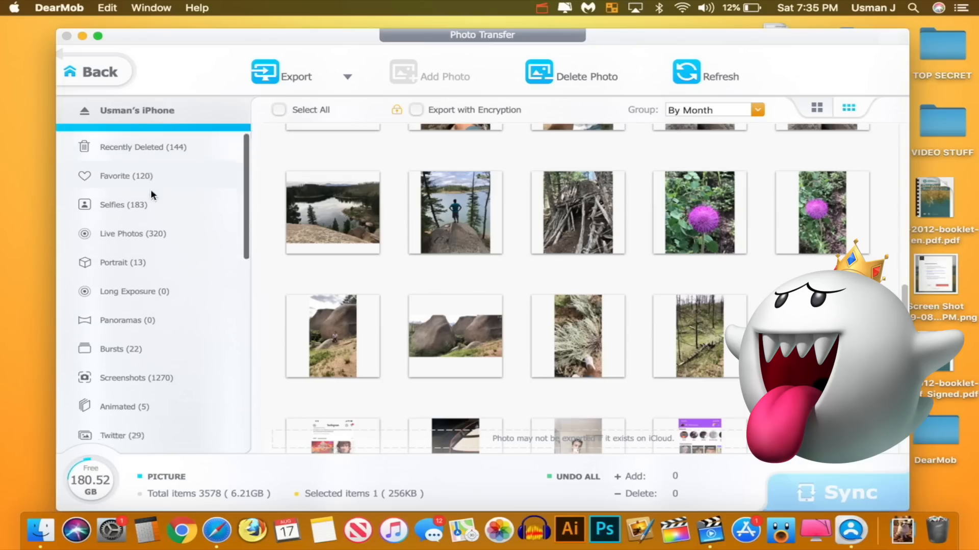
scroll("up", 3)
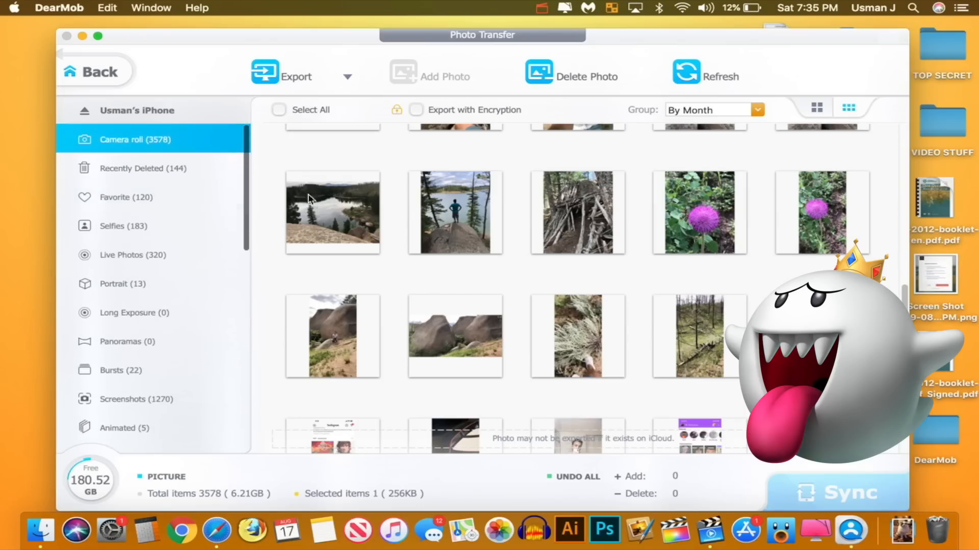
left_click(331, 212)
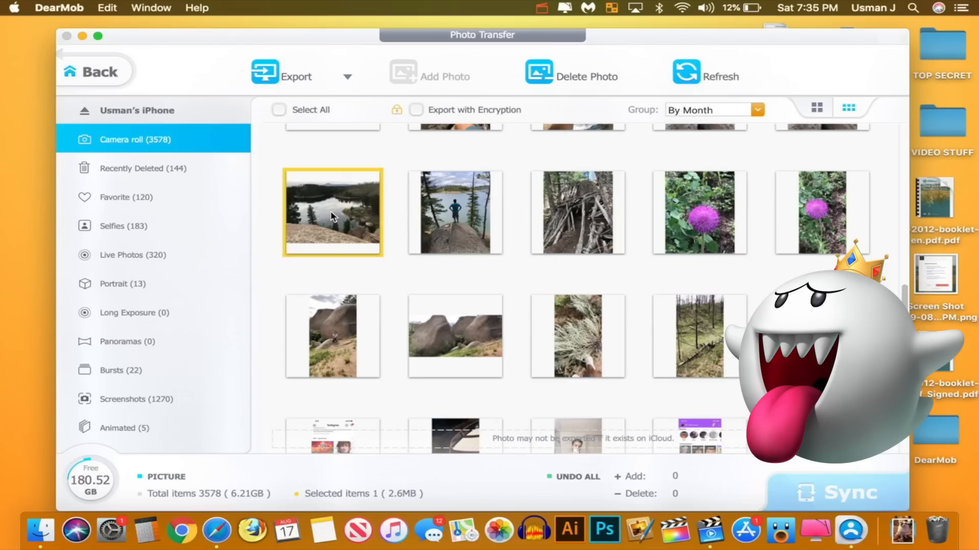
left_click(454, 212)
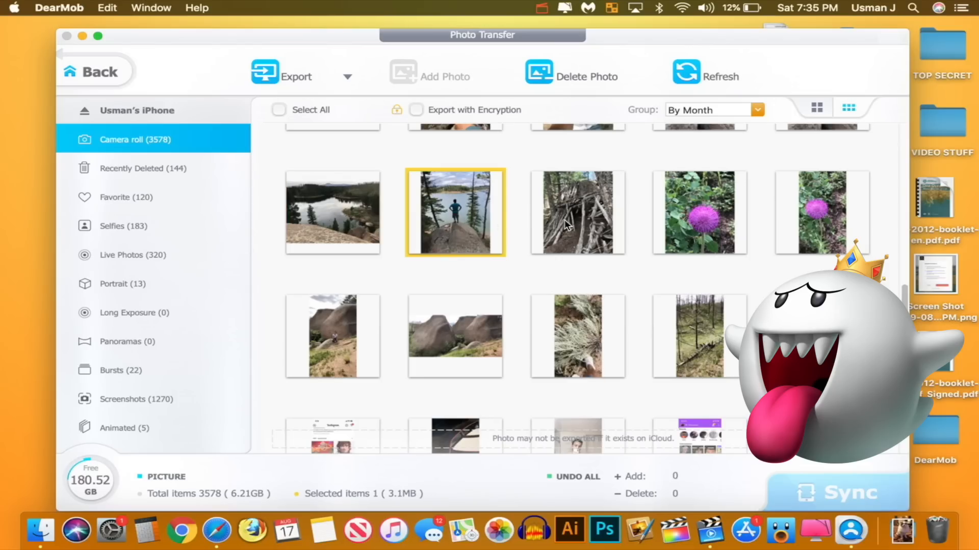
Try multi-photo selections, ending with only the person-by-the-lake photo selected
left_click(822, 212)
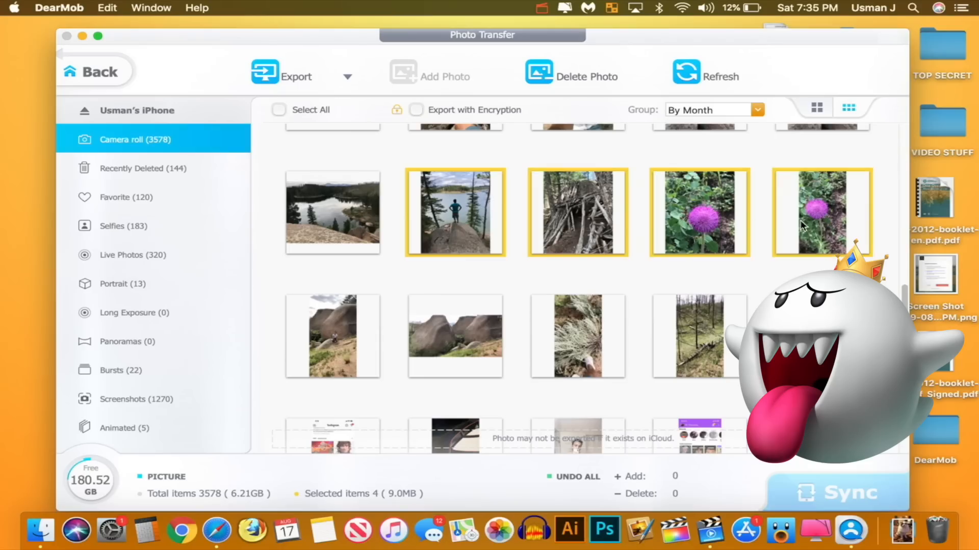
left_click(454, 336)
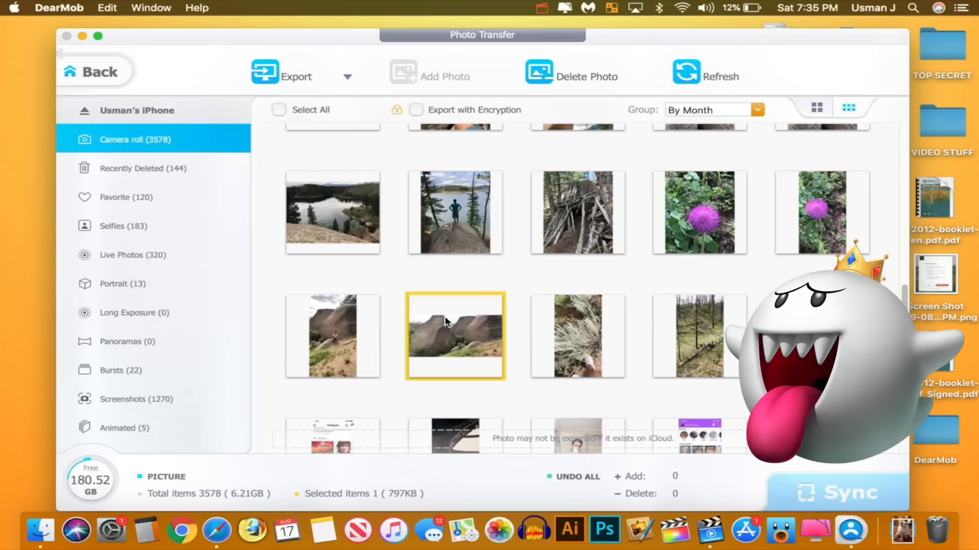
left_click(576, 211)
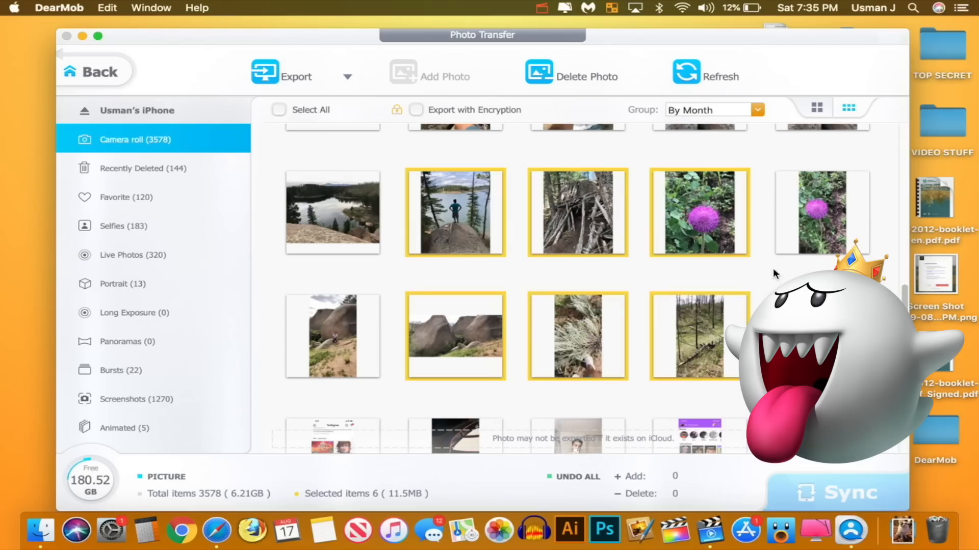
left_click(454, 212)
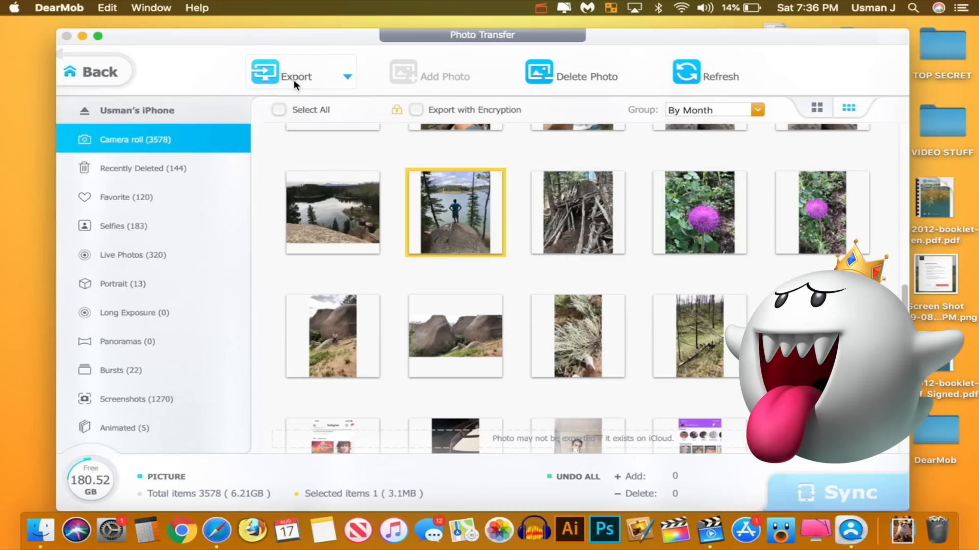
Select both purple thistle photos, export them to the Mac, and close the preview
left_click(454, 212)
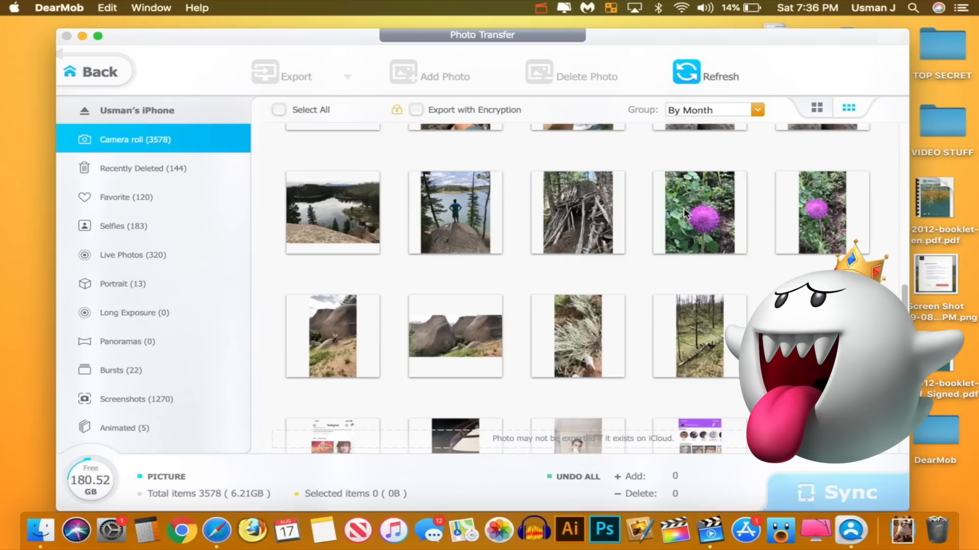
left_click(699, 212)
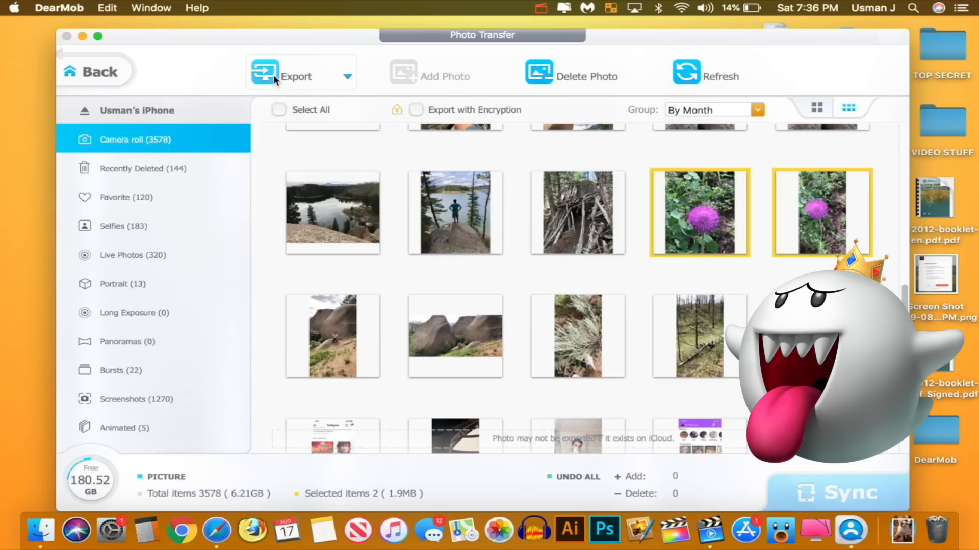
left_click(297, 76)
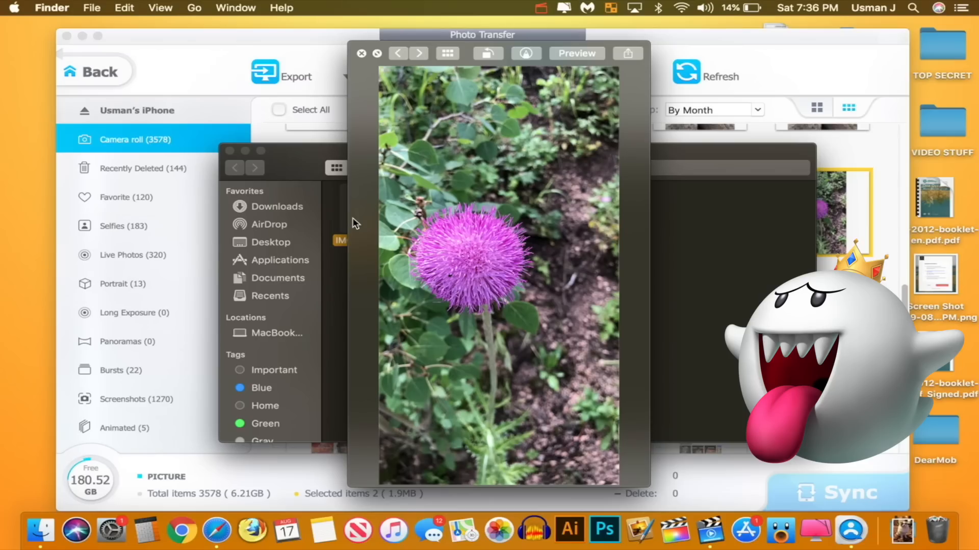
left_click(361, 53)
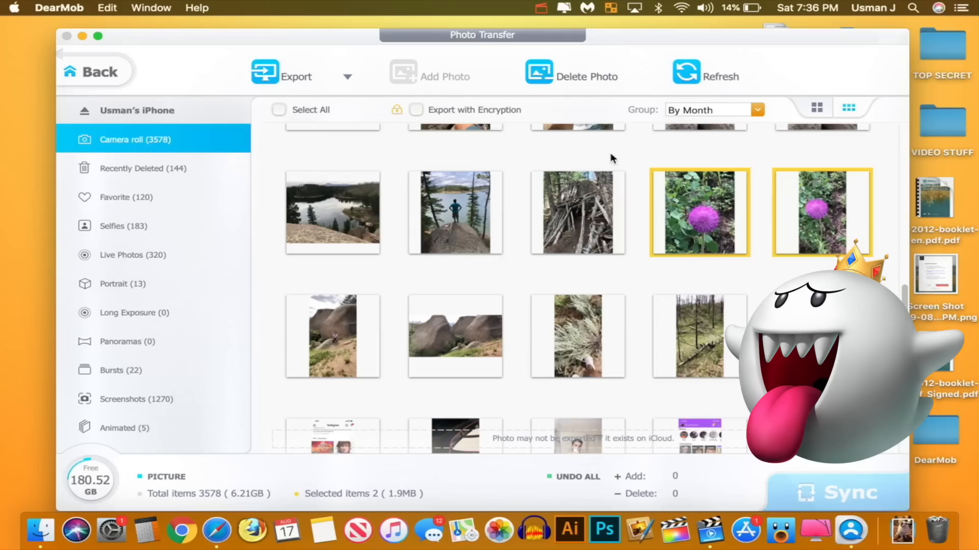
mouse_move(698, 125)
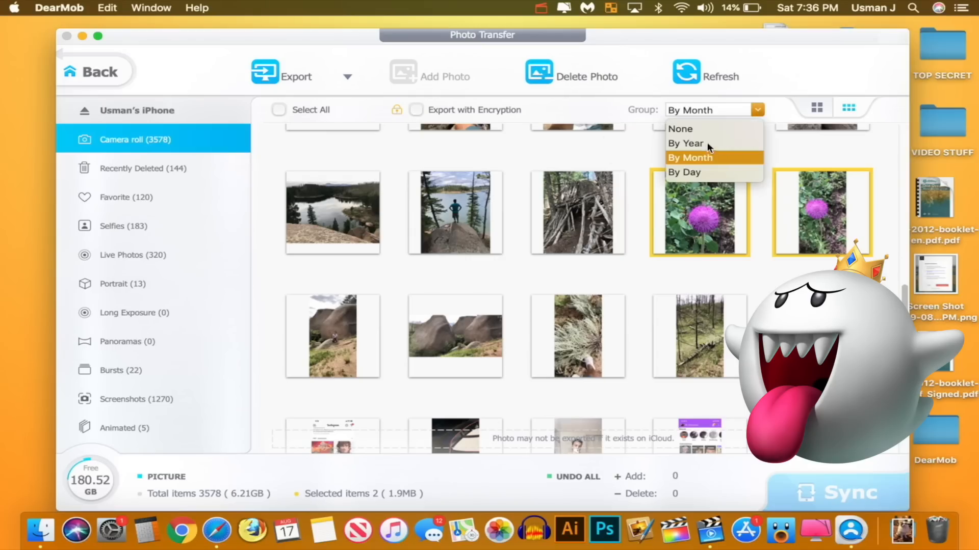
Keep photos grouped By Month and go Back to the dashboard
left_click(689, 157)
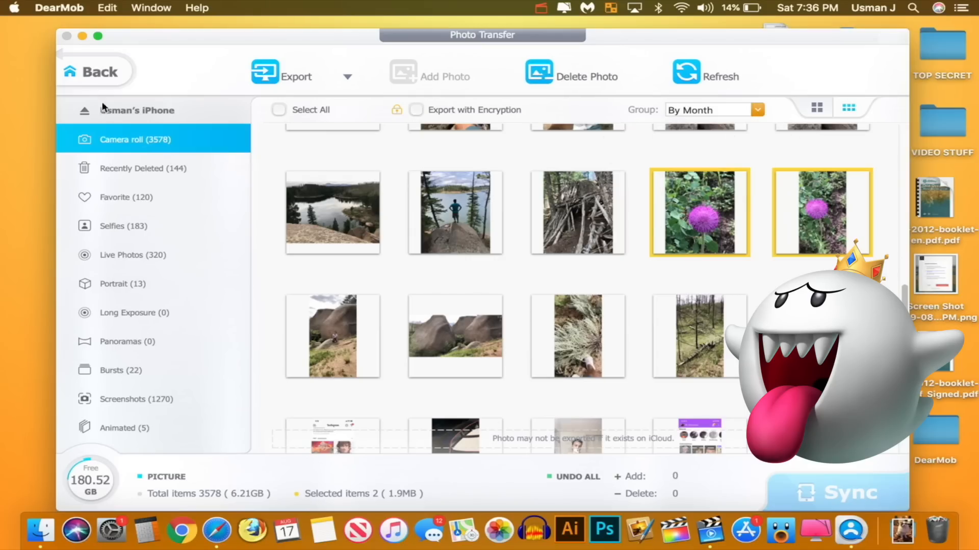
left_click(97, 72)
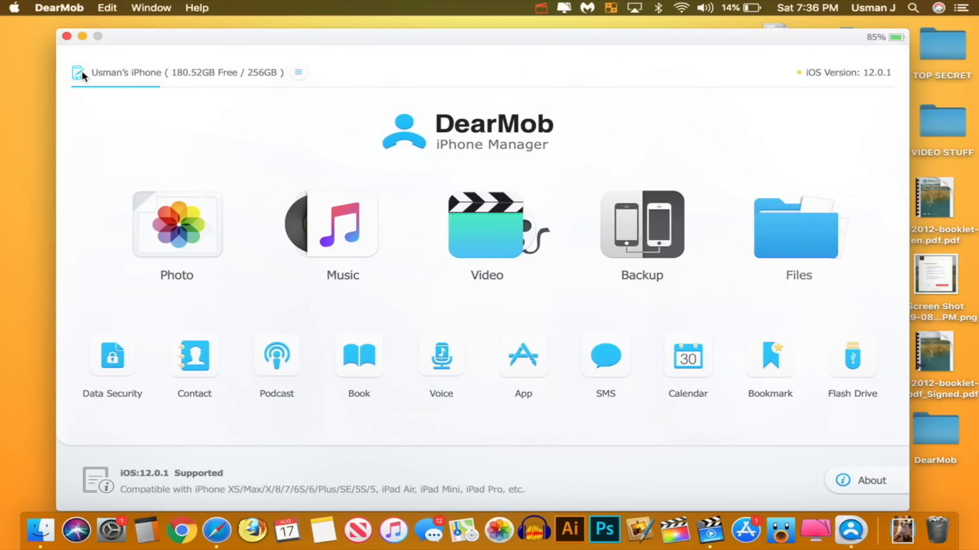
Export '2 MUCH (feat. 24hrs)' from Music to the Mac and select its .m4p file
left_click(342, 225)
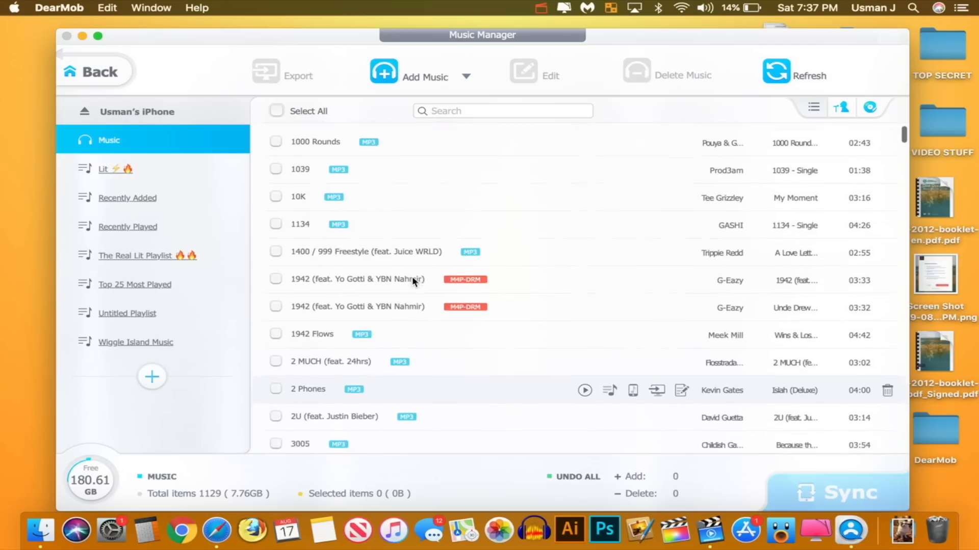
scroll("down", 3)
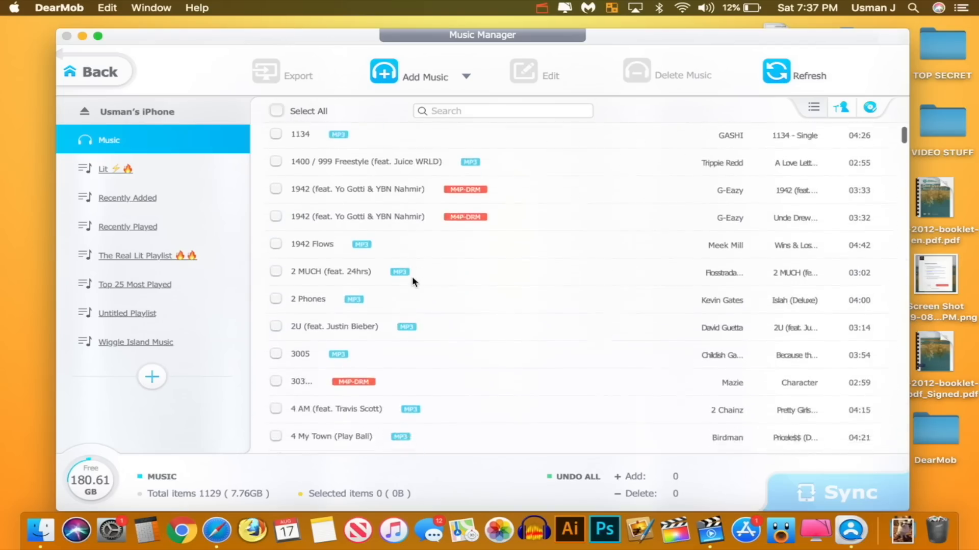
scroll("down", 3)
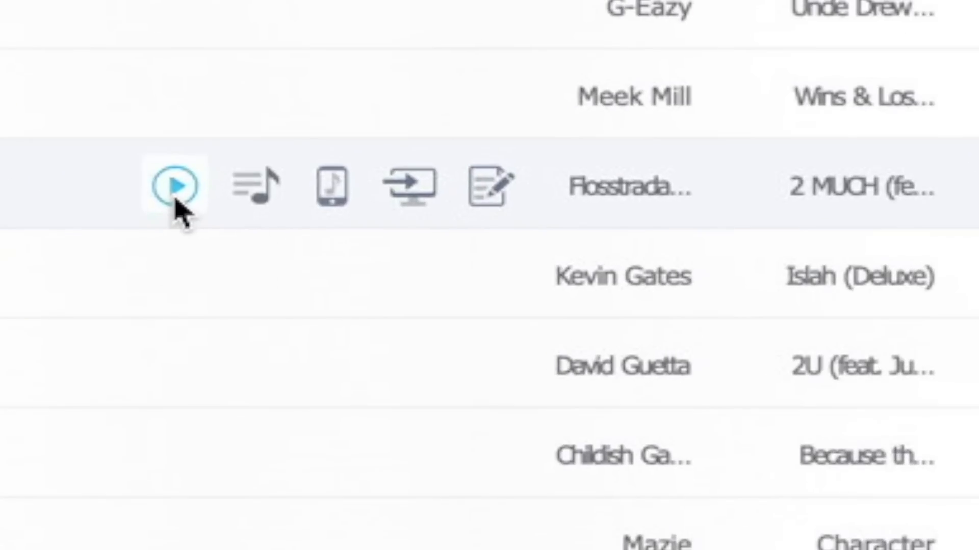
mouse_move(331, 185)
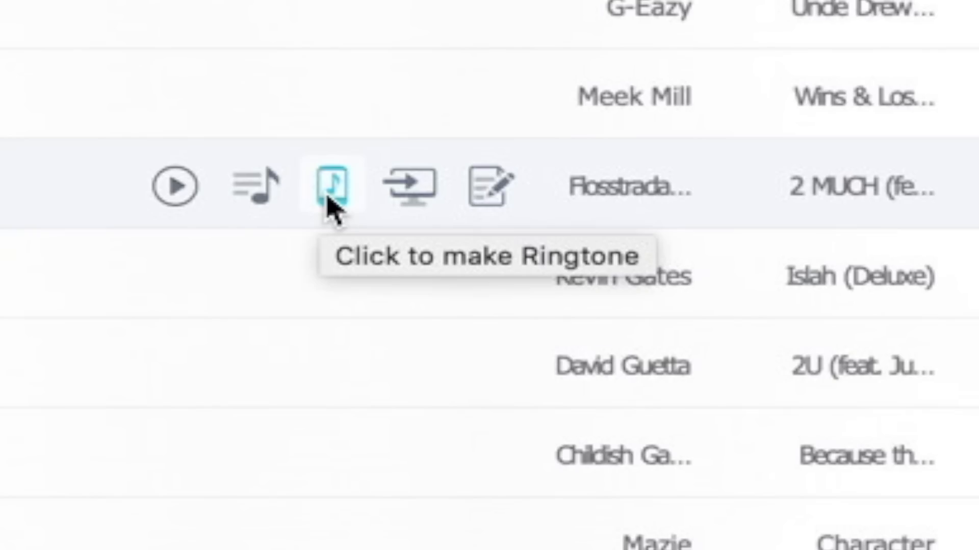
mouse_move(488, 185)
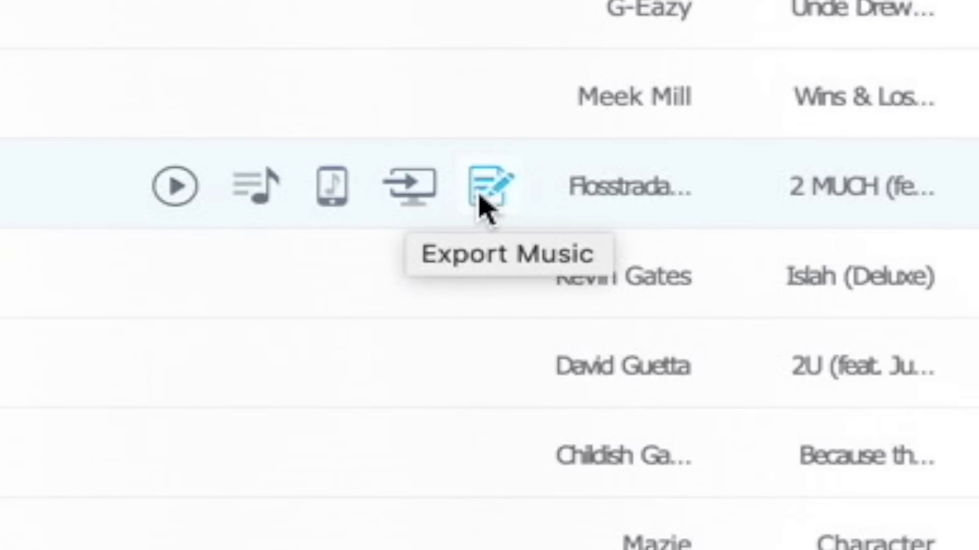
mouse_move(411, 187)
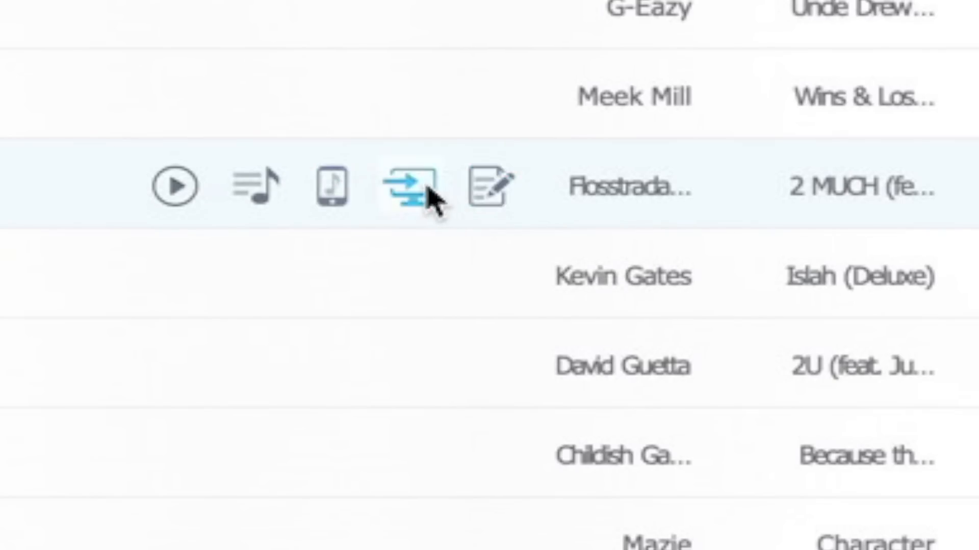
mouse_move(493, 187)
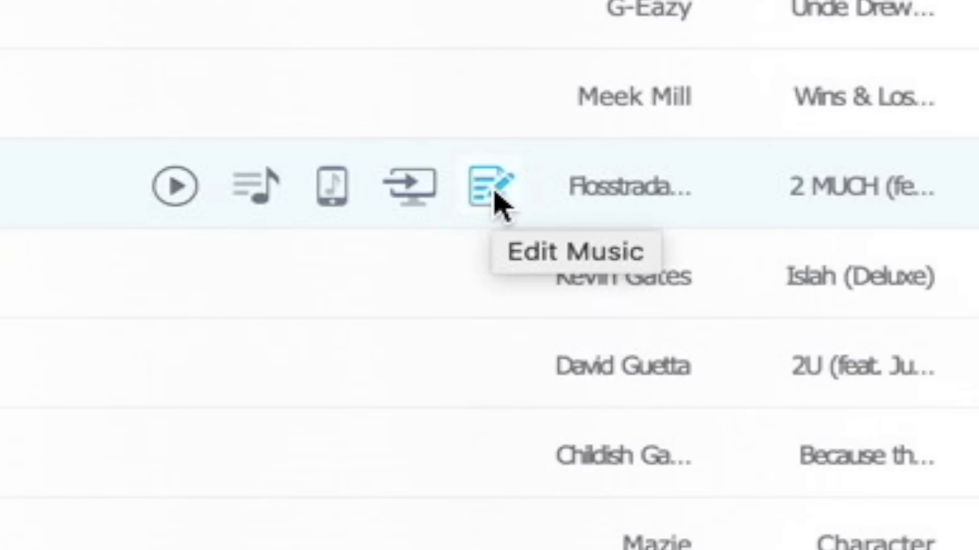
mouse_move(409, 187)
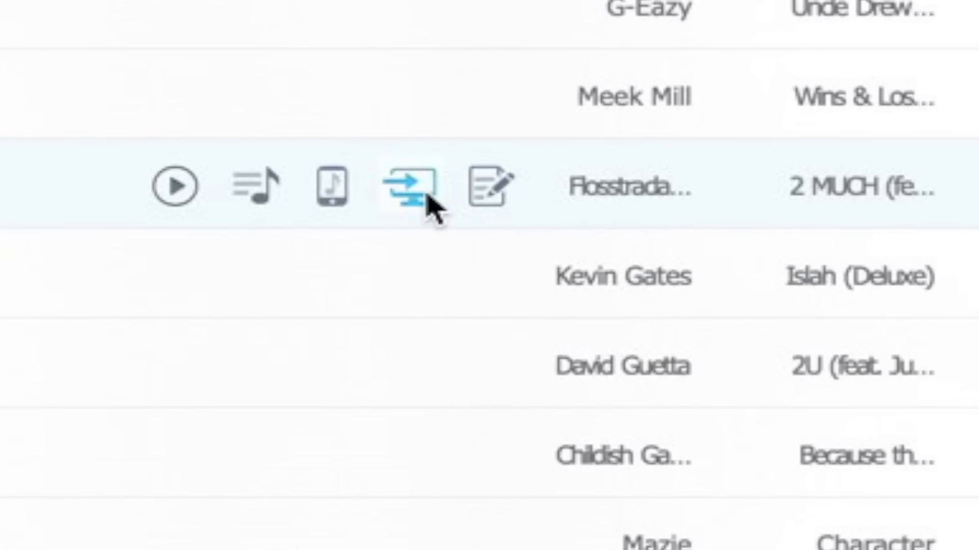
left_click(406, 186)
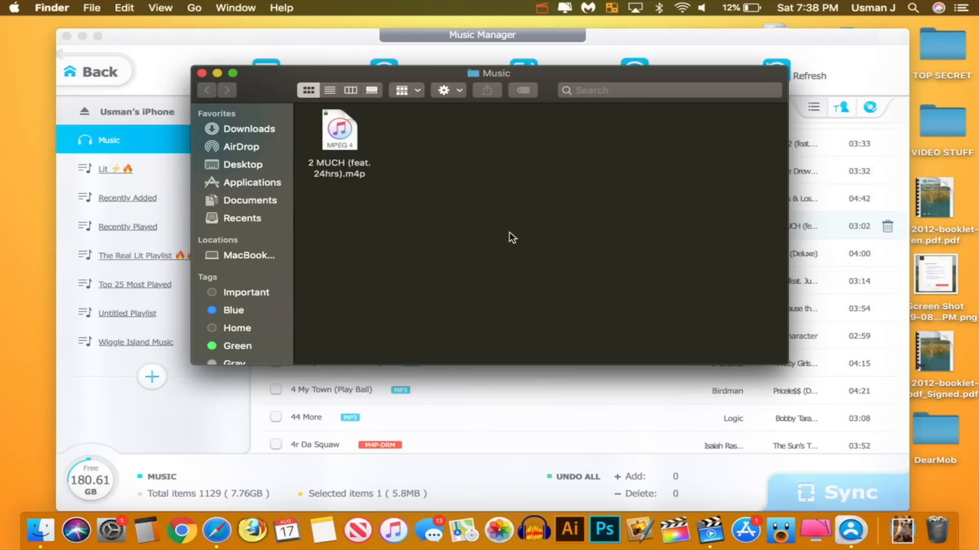
left_click(339, 130)
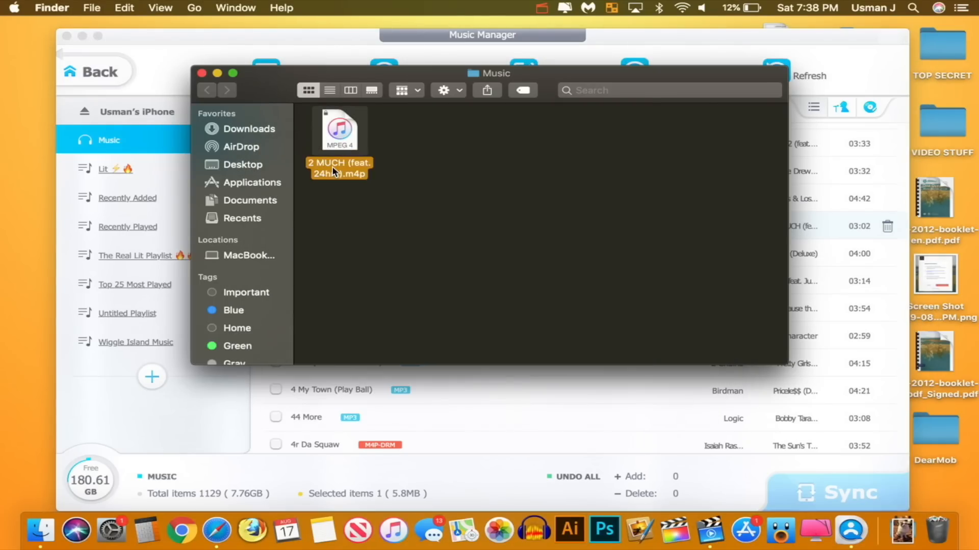
Close the exported Music folder, scroll the song list, and go Back to the home screen
left_click(200, 73)
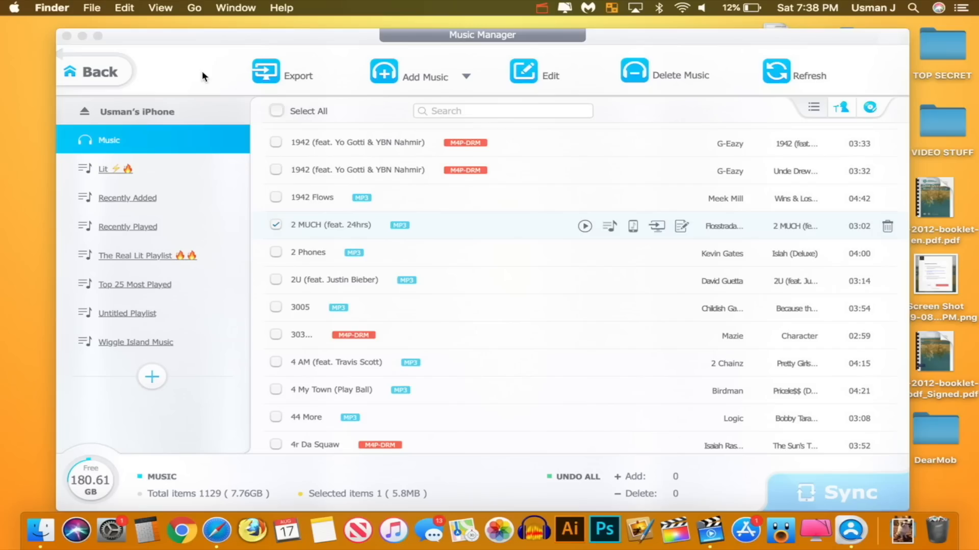
scroll("up", 3)
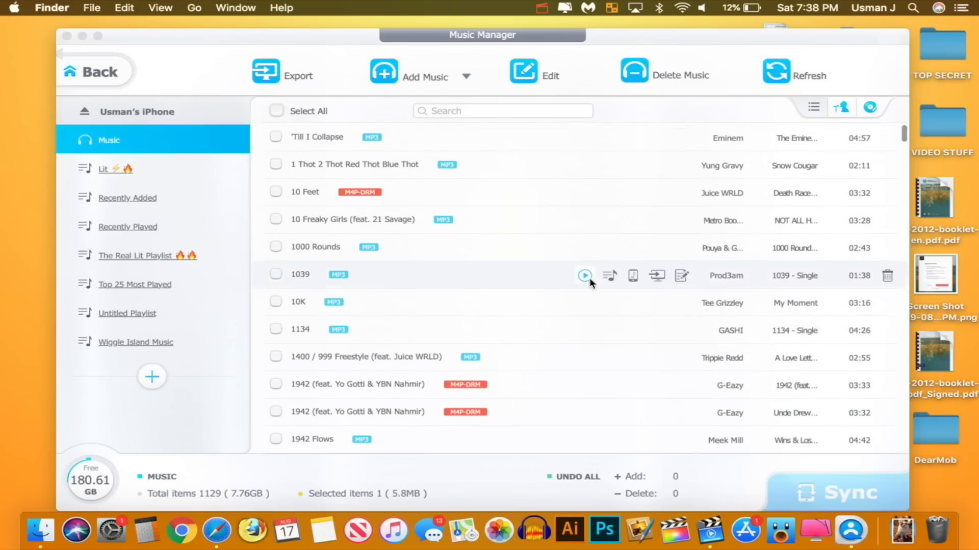
scroll("down", 3)
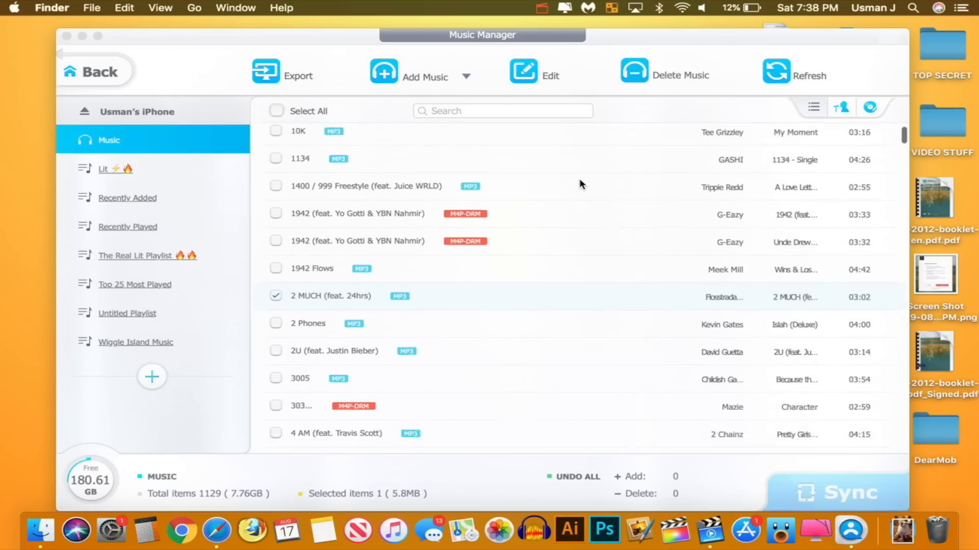
scroll("down", 3)
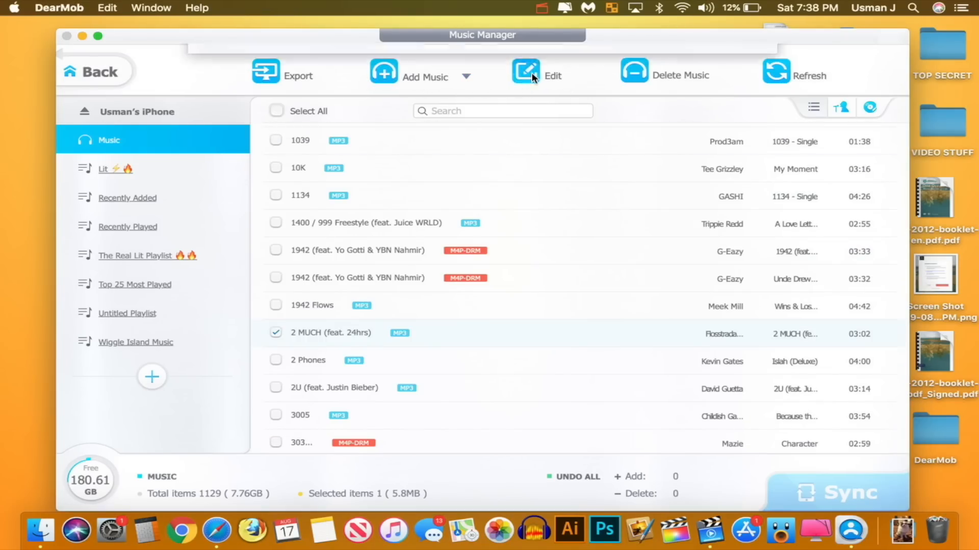
left_click(536, 75)
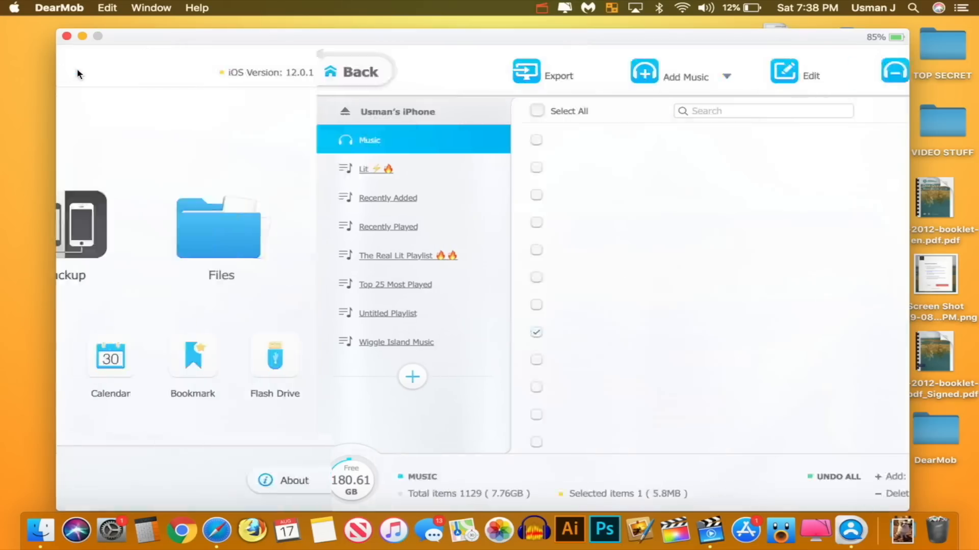
left_click(354, 71)
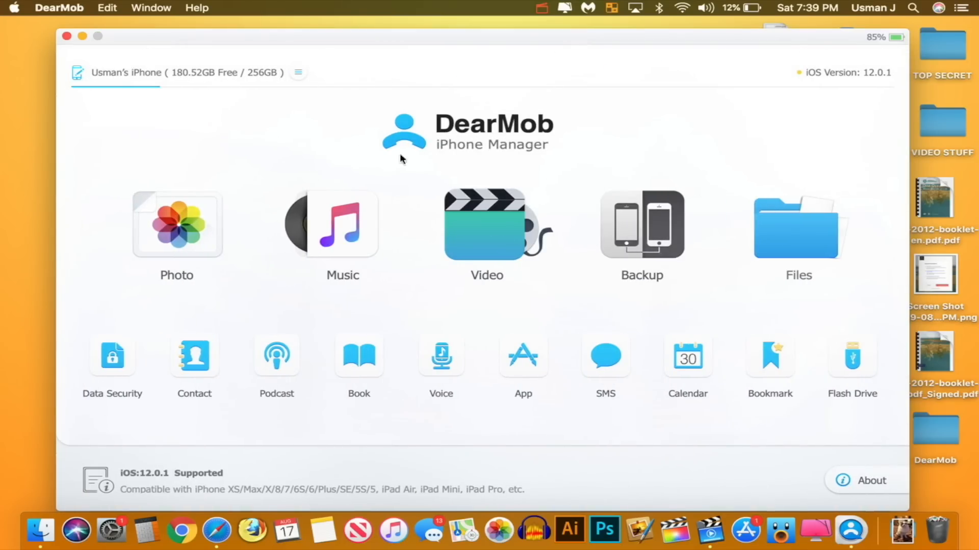
left_click(486, 225)
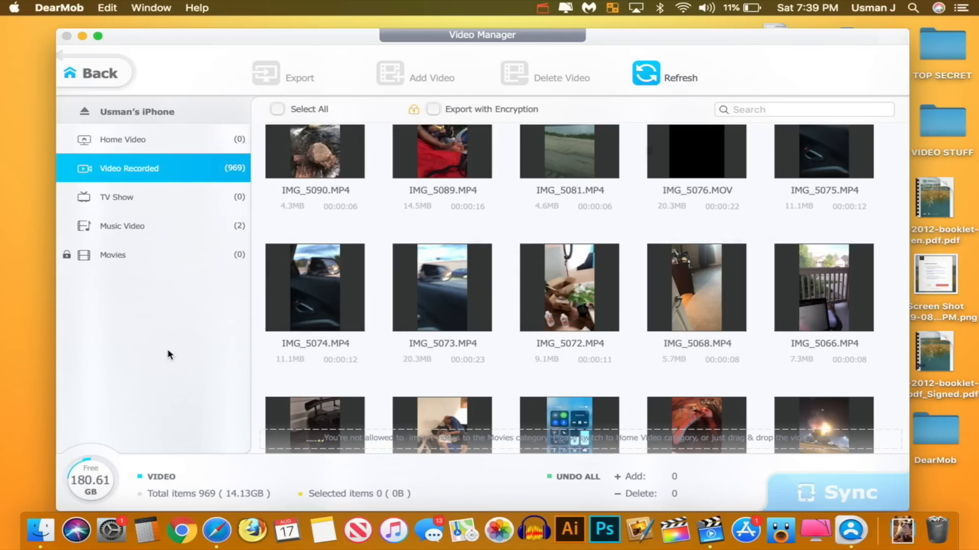
left_click(92, 73)
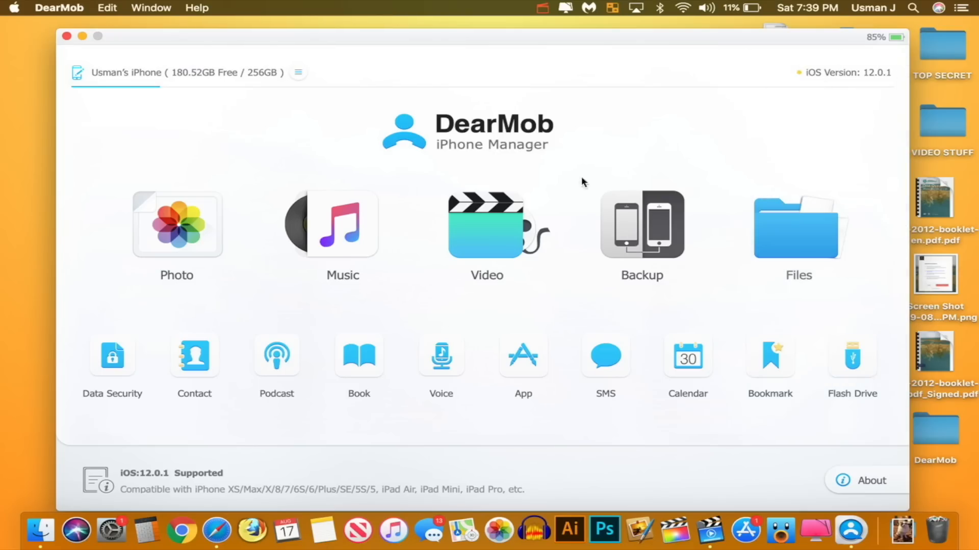
left_click(640, 225)
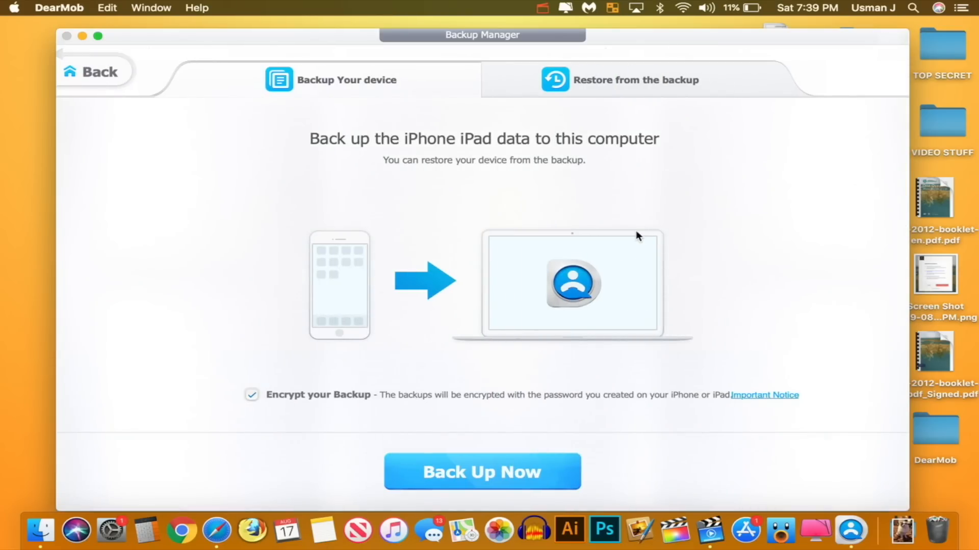
mouse_move(212, 150)
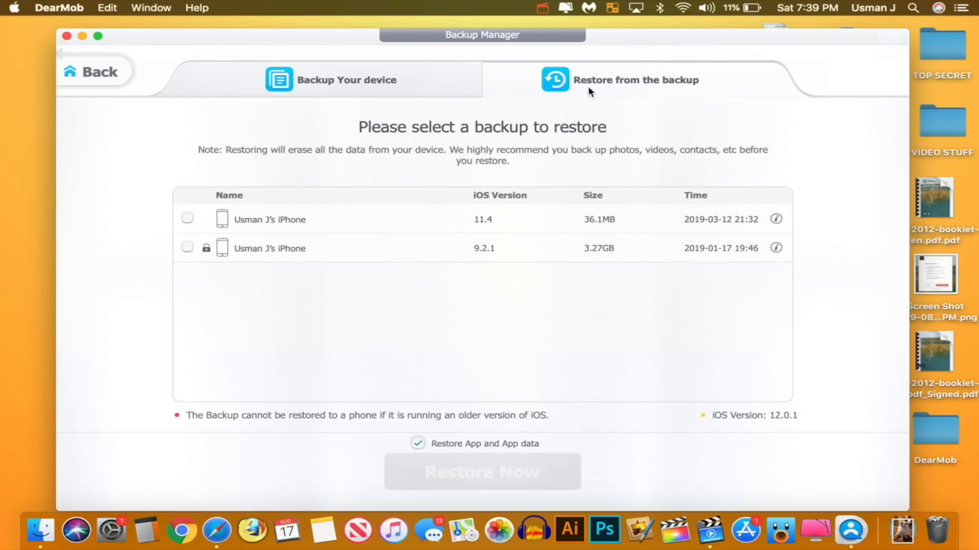
mouse_move(419, 155)
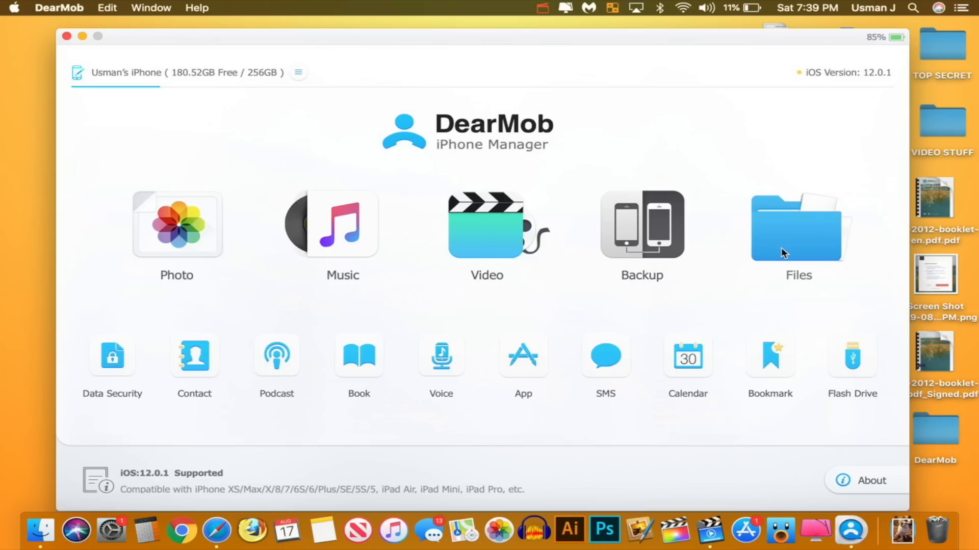
left_click(798, 224)
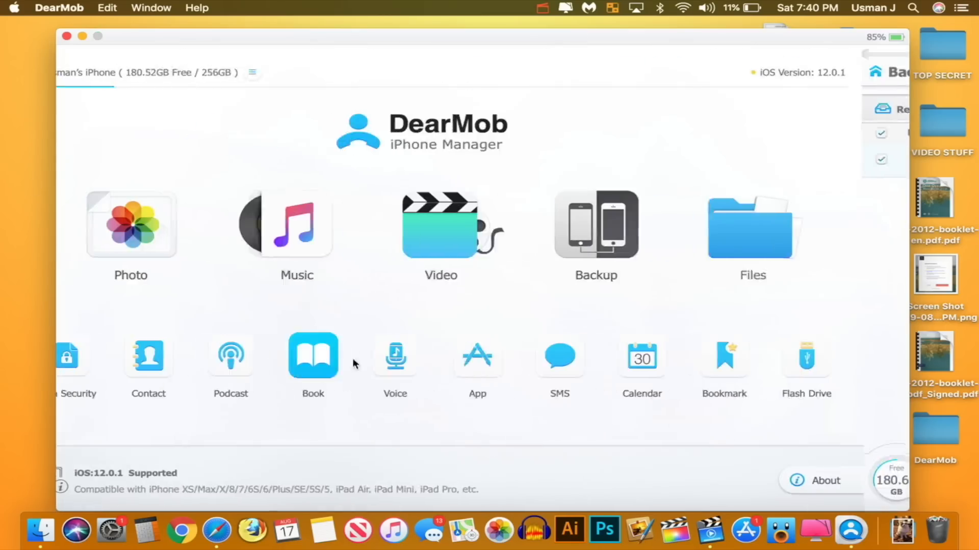
left_click(68, 356)
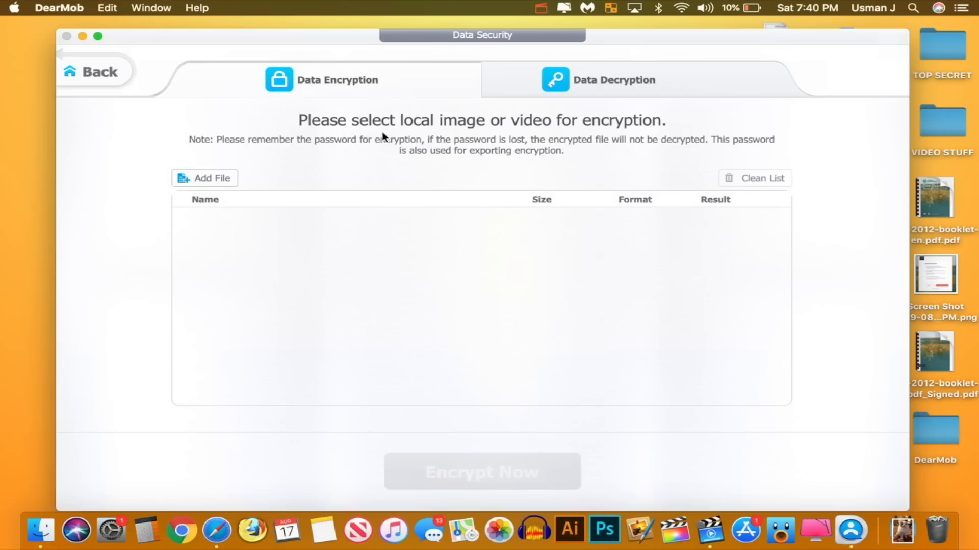
mouse_move(679, 136)
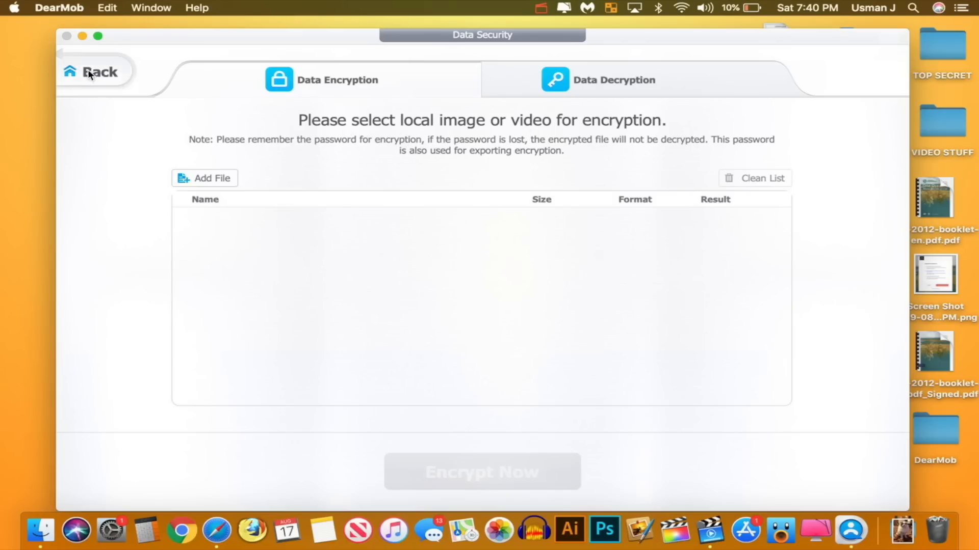
left_click(94, 71)
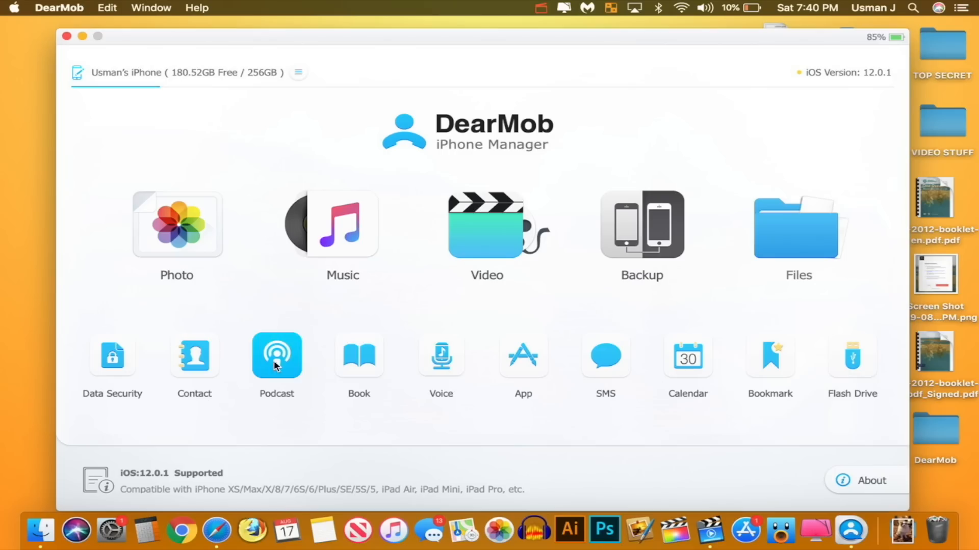
left_click(441, 355)
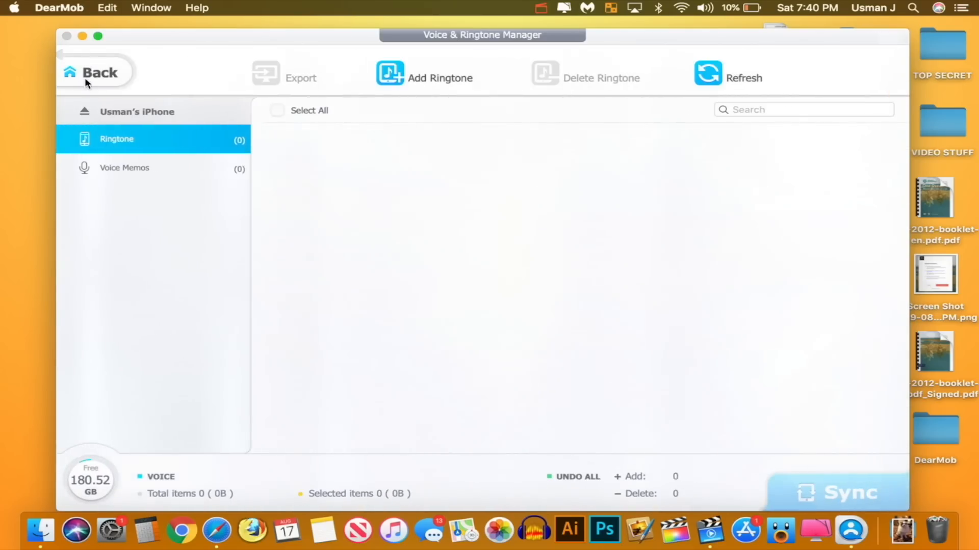
left_click(95, 72)
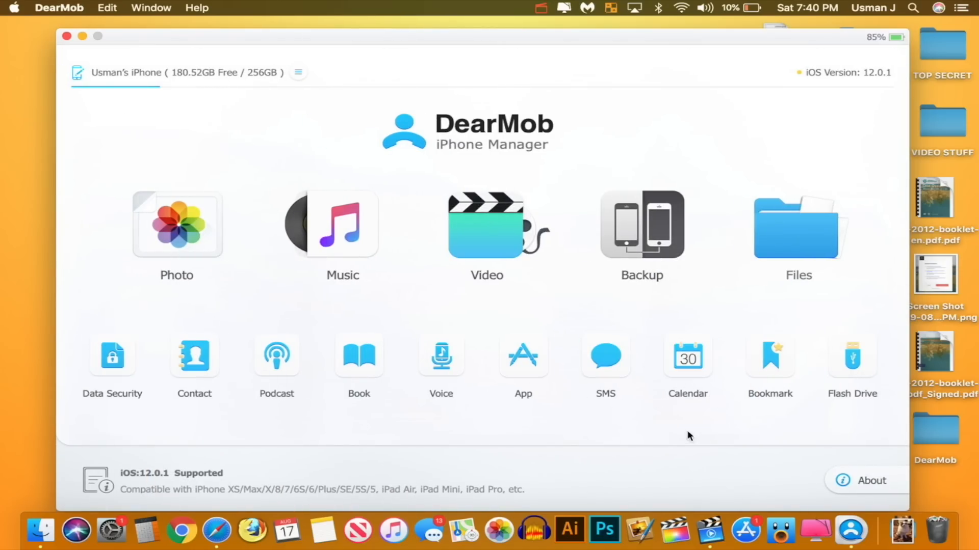
mouse_move(852, 356)
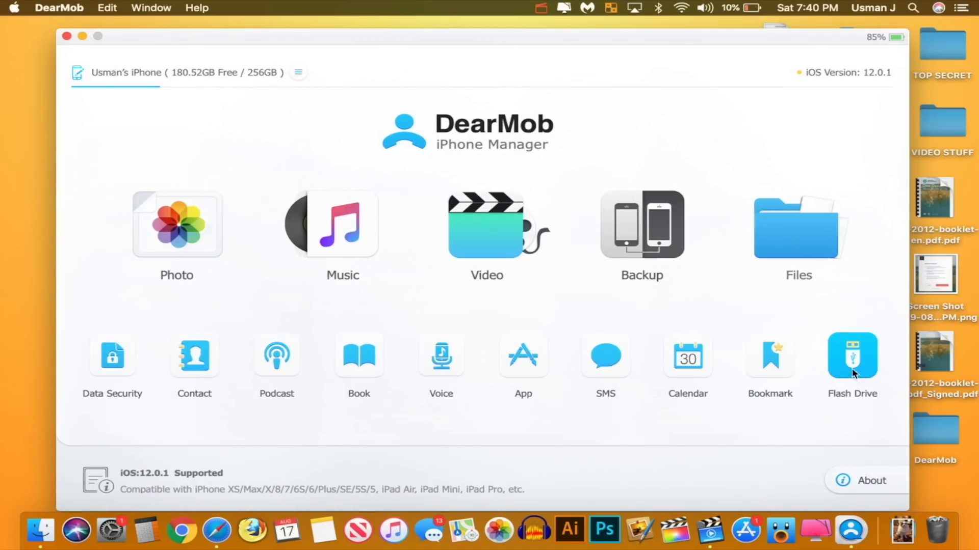
left_click(852, 356)
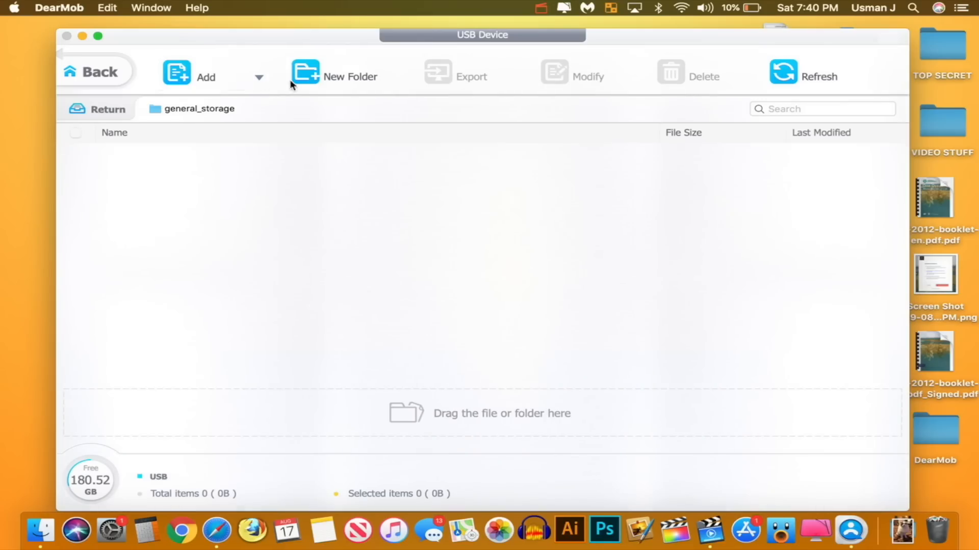
mouse_move(593, 235)
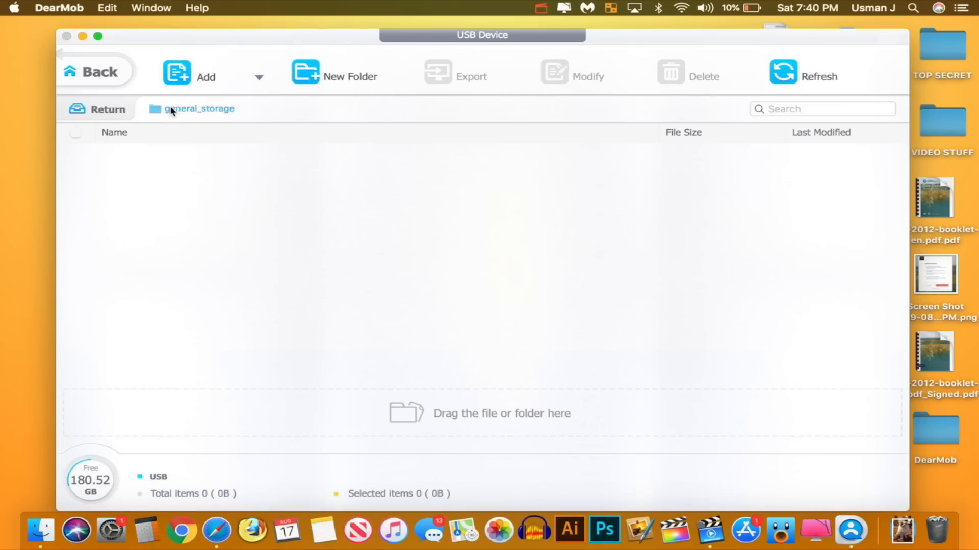
left_click(91, 71)
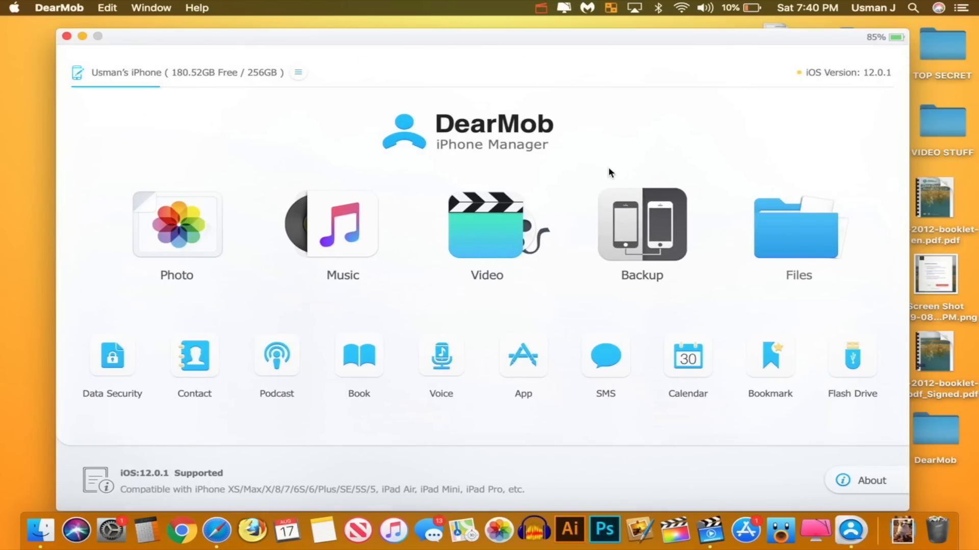